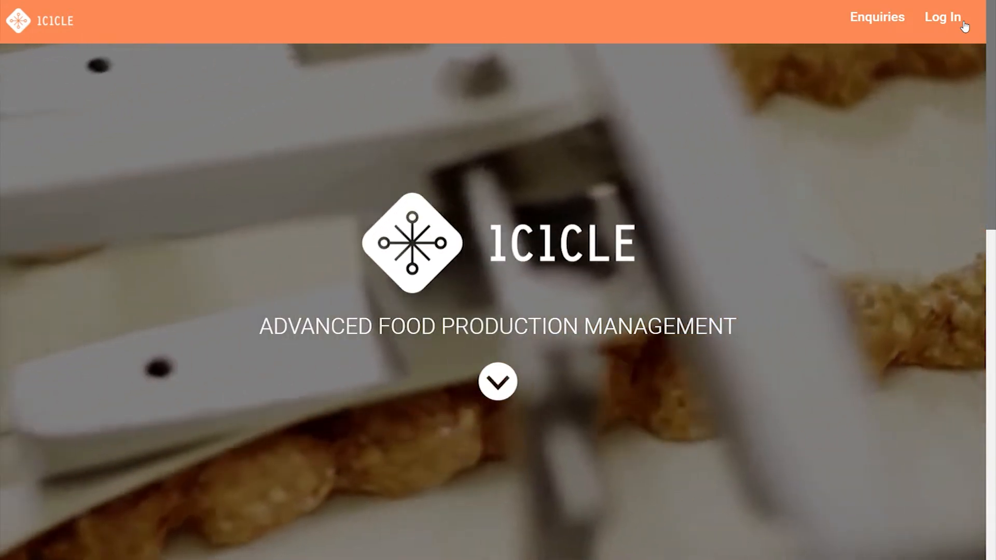
Sign in to Icicle with the saved credentials and land on the main dashboard.
left_click(944, 17)
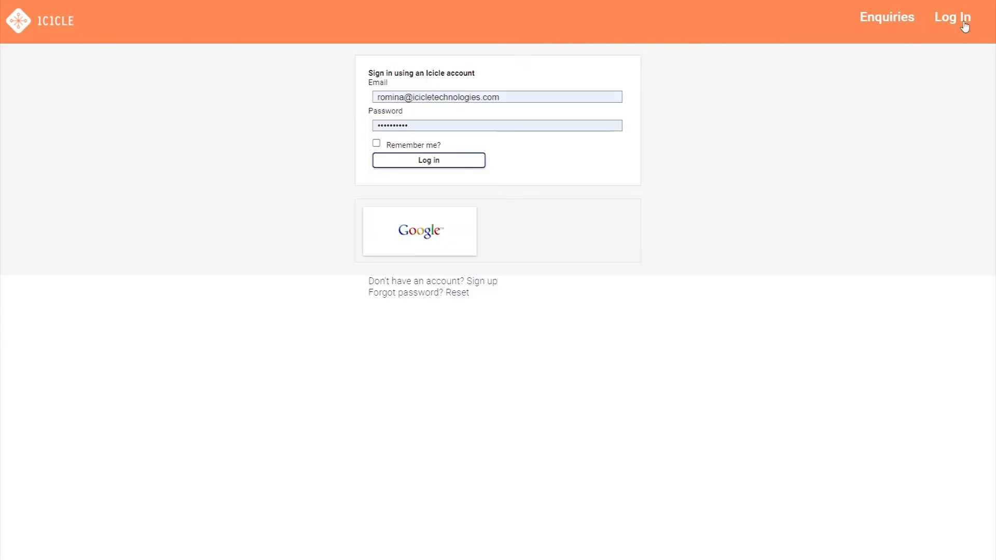
left_click(429, 159)
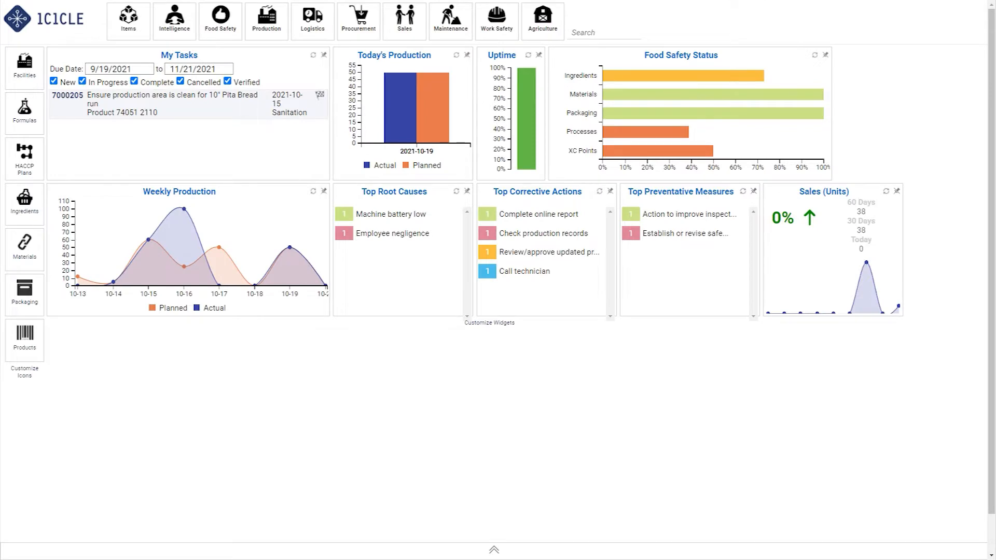
Browse the Items, Intelligence and Food Safety menus, then reach Food Safety > HACCP Plans for Howard Facility.
left_click(128, 20)
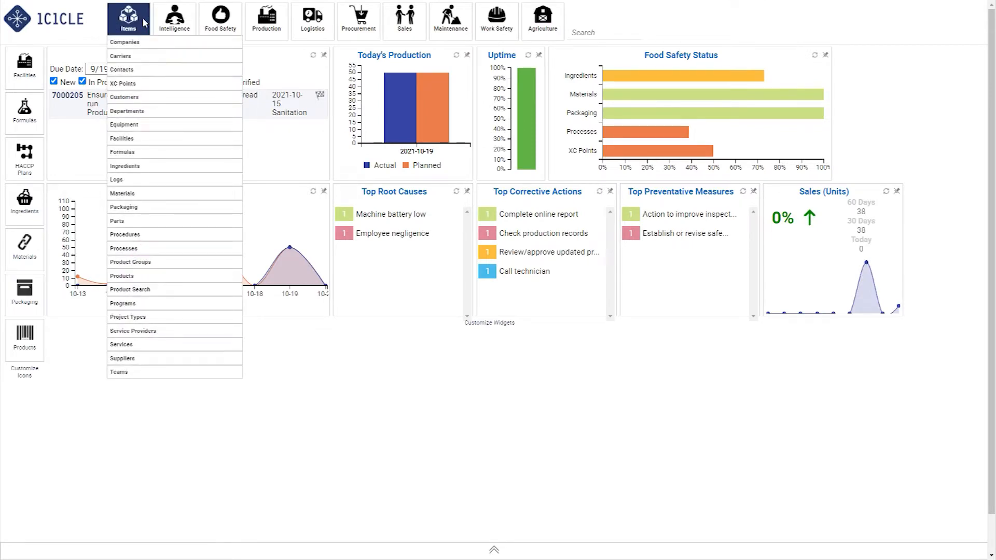
left_click(173, 19)
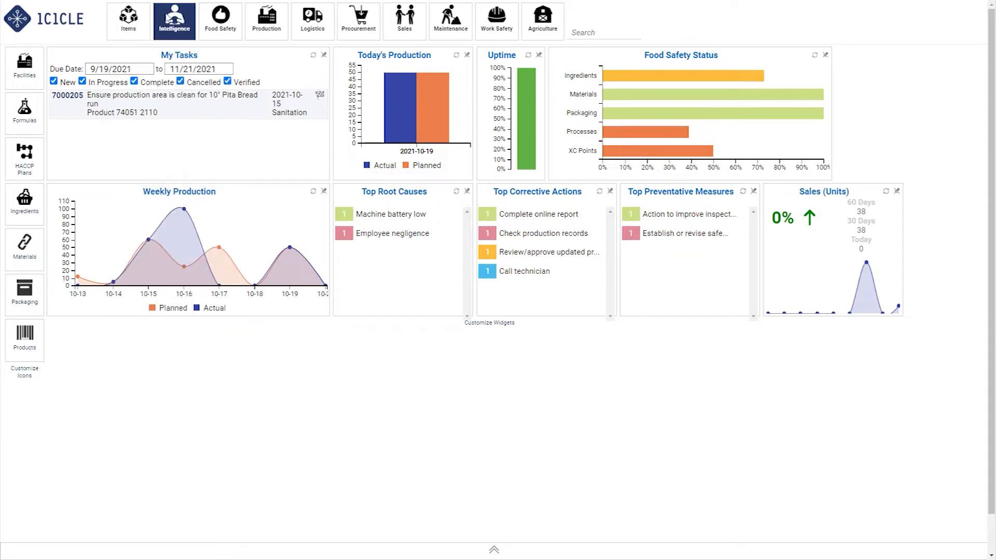
left_click(173, 19)
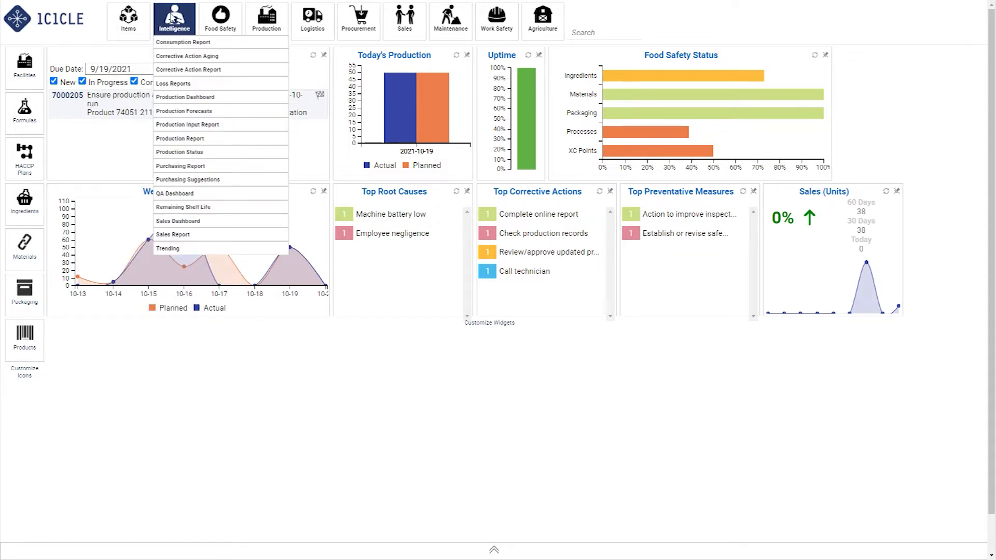
left_click(220, 19)
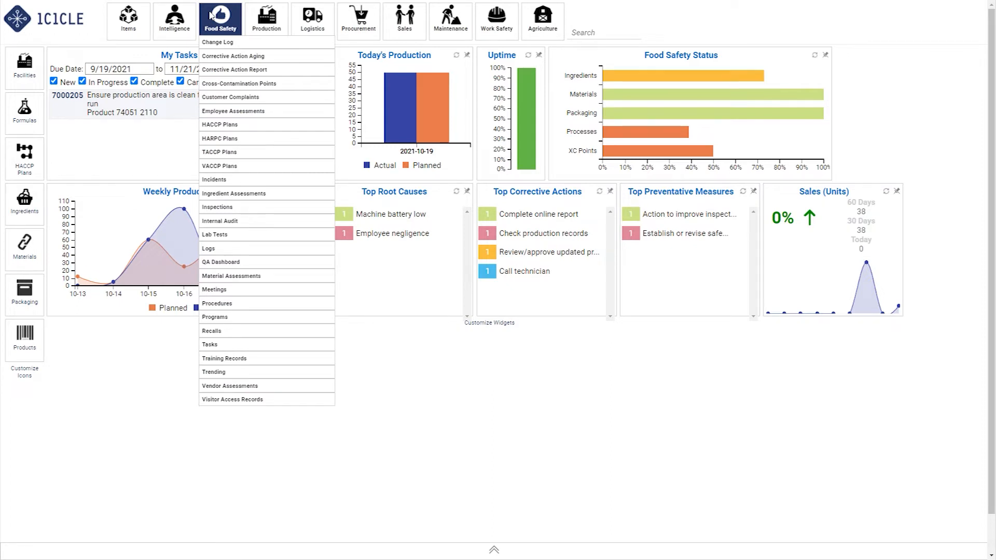
left_click(267, 19)
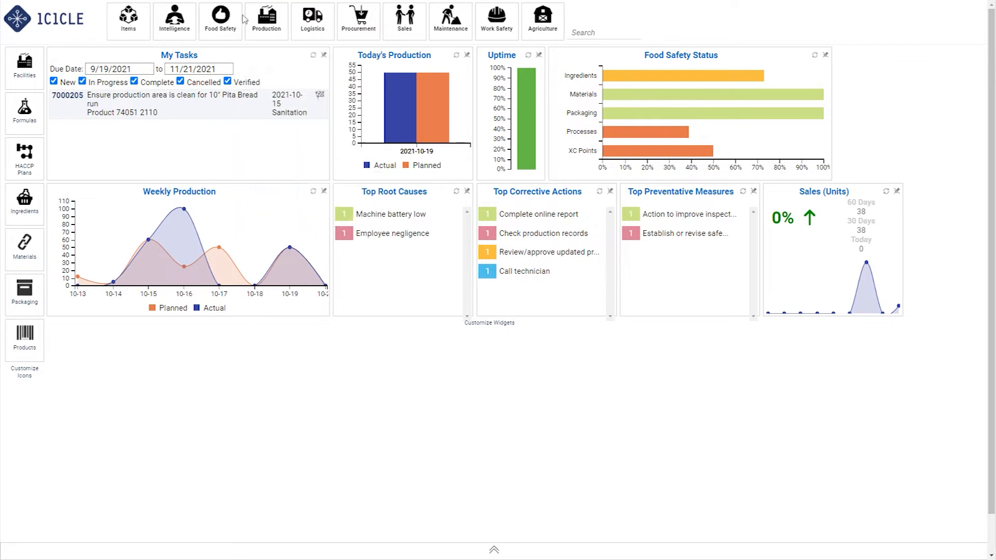
left_click(220, 19)
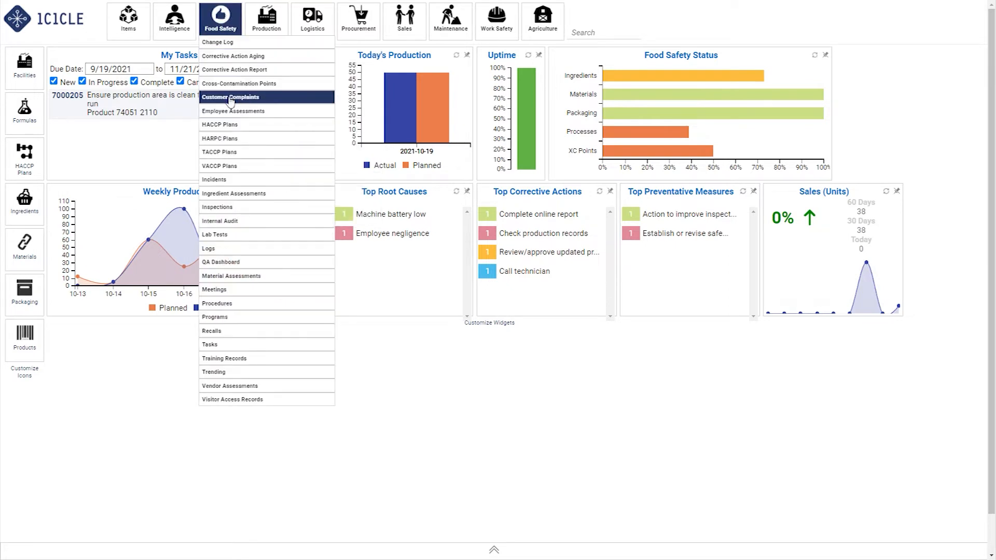
left_click(220, 125)
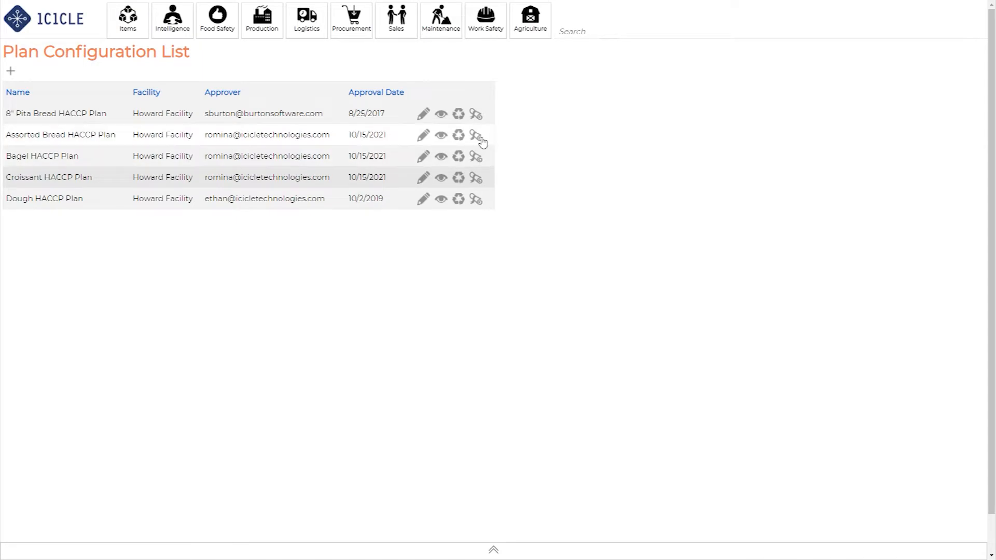
Generate the Assorted Bread HACCP Plan document, then go to the Product List via Items > Products.
left_click(477, 135)
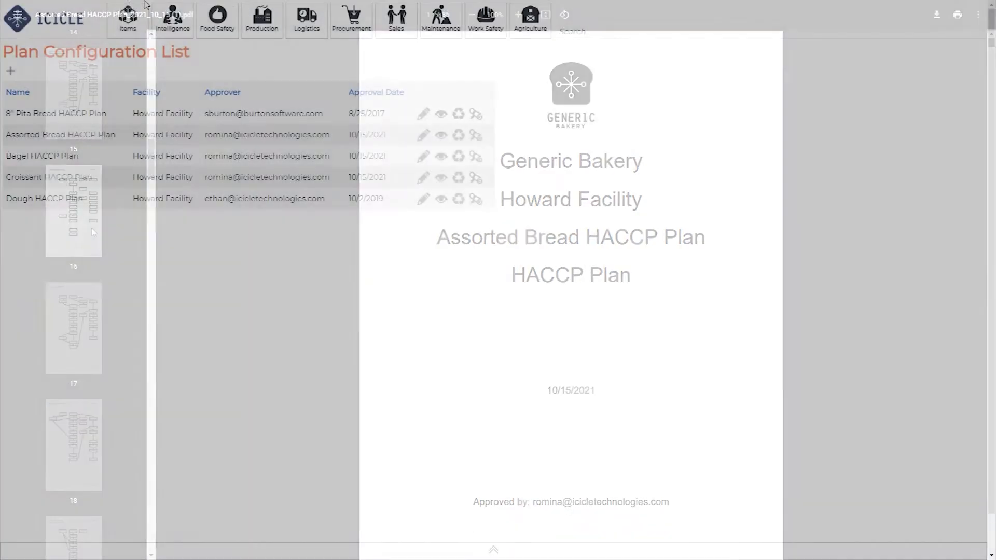
left_click(127, 18)
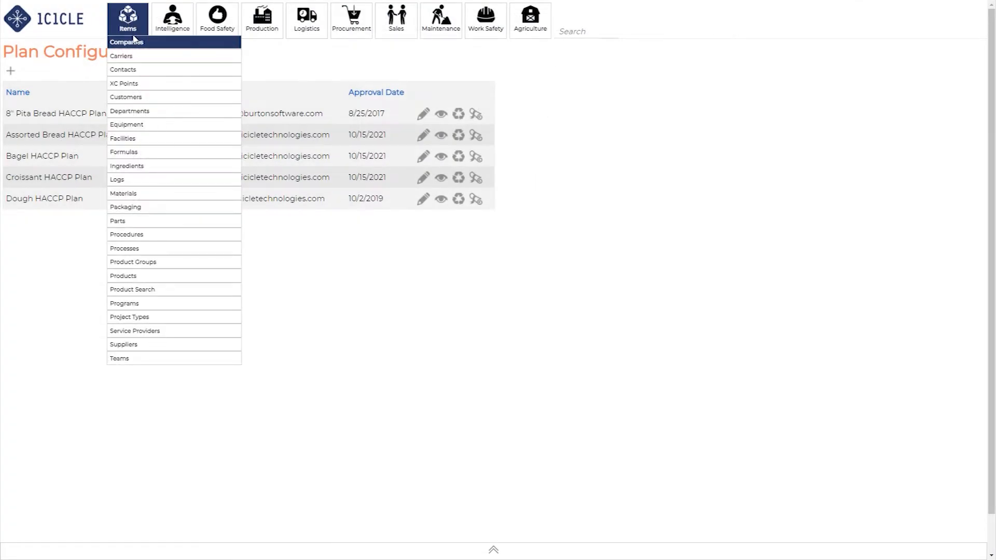
mouse_move(127, 166)
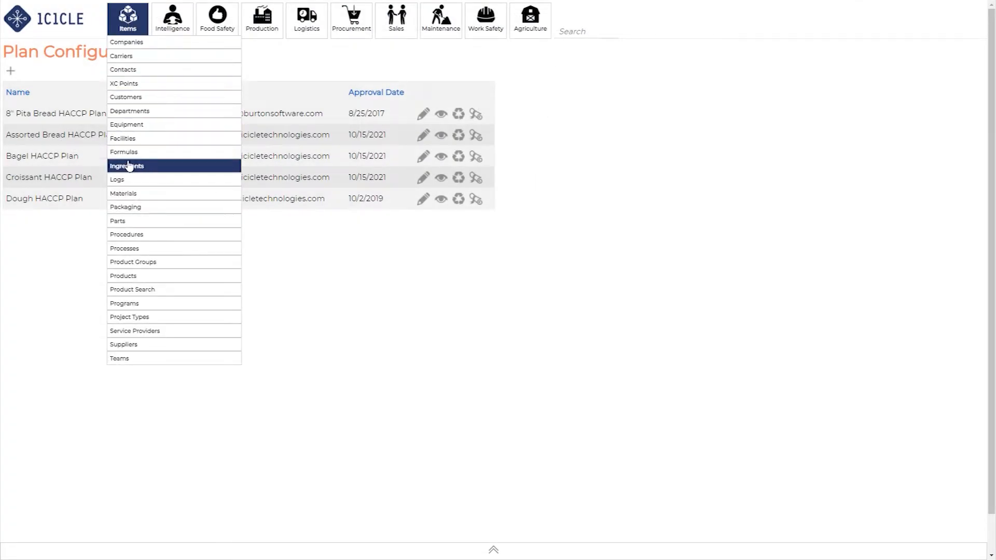
mouse_move(124, 277)
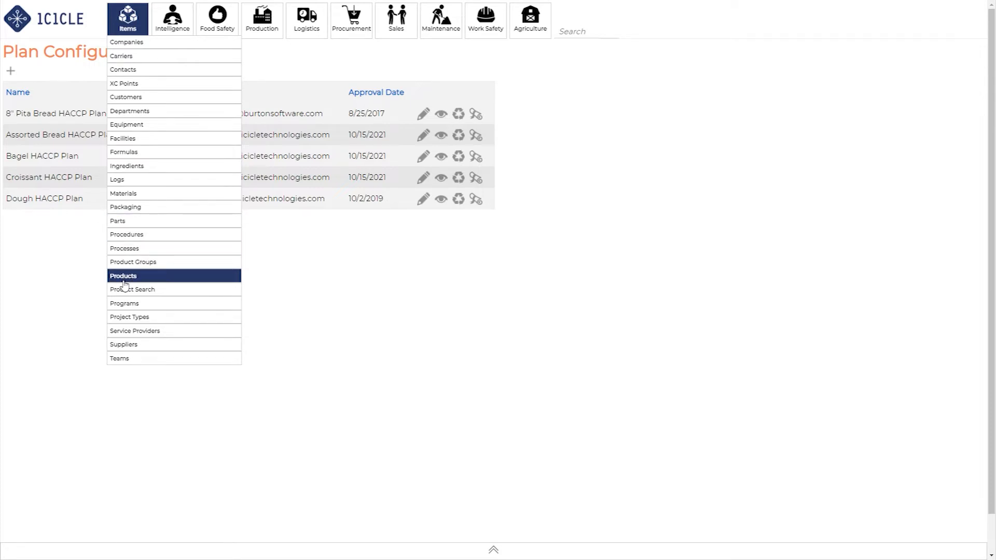
left_click(124, 277)
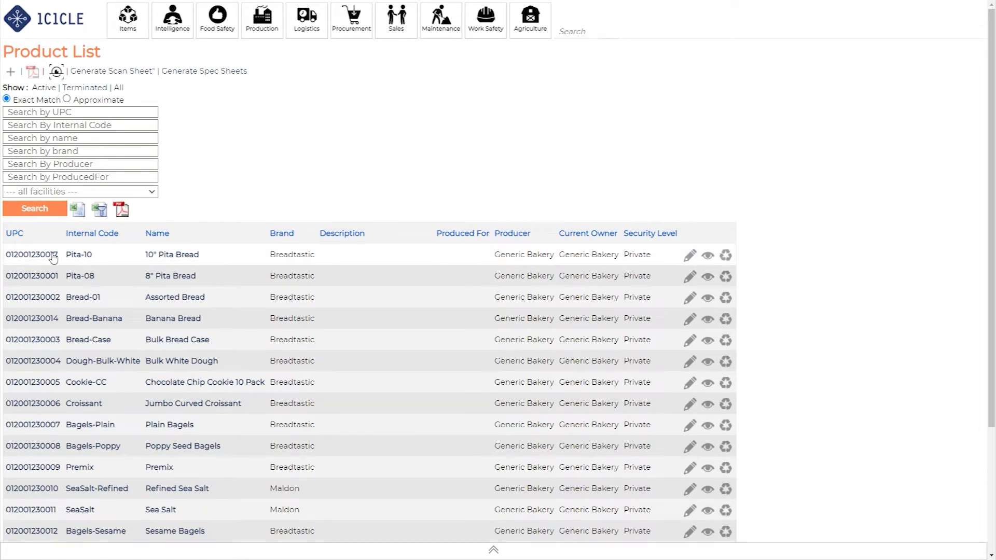
Review the 10" Pita Bread product details from yield down to its allergens and formula.
left_click(78, 256)
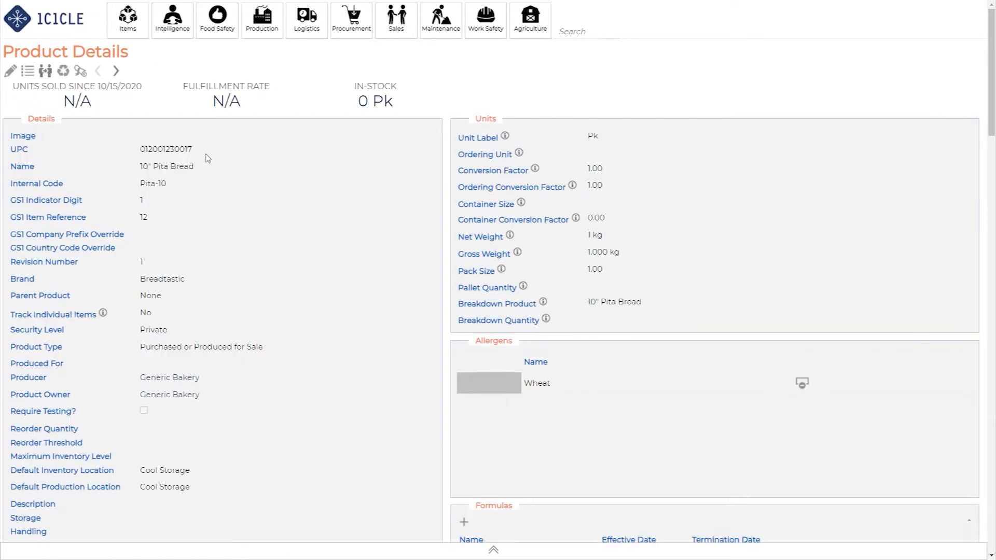
scroll("down", 3)
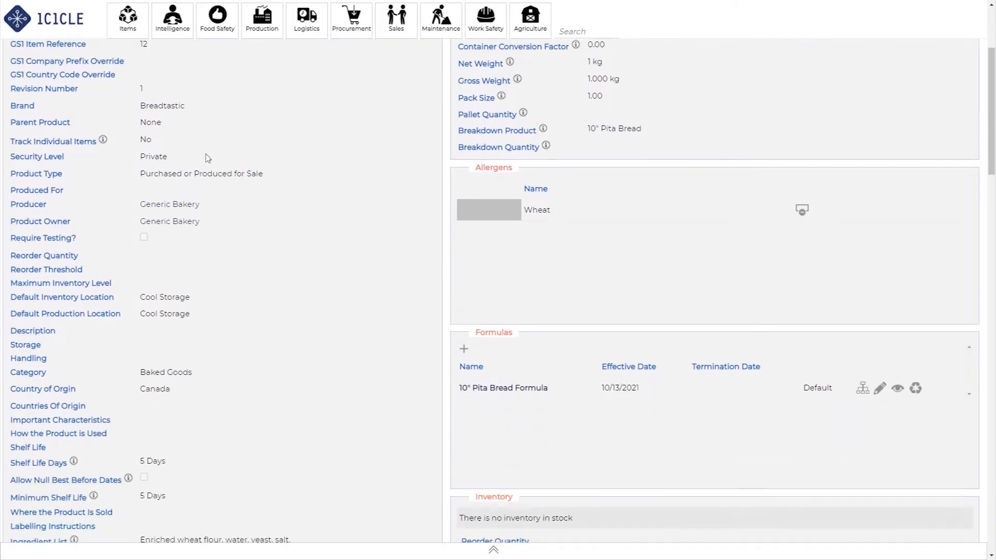
scroll("down", 3)
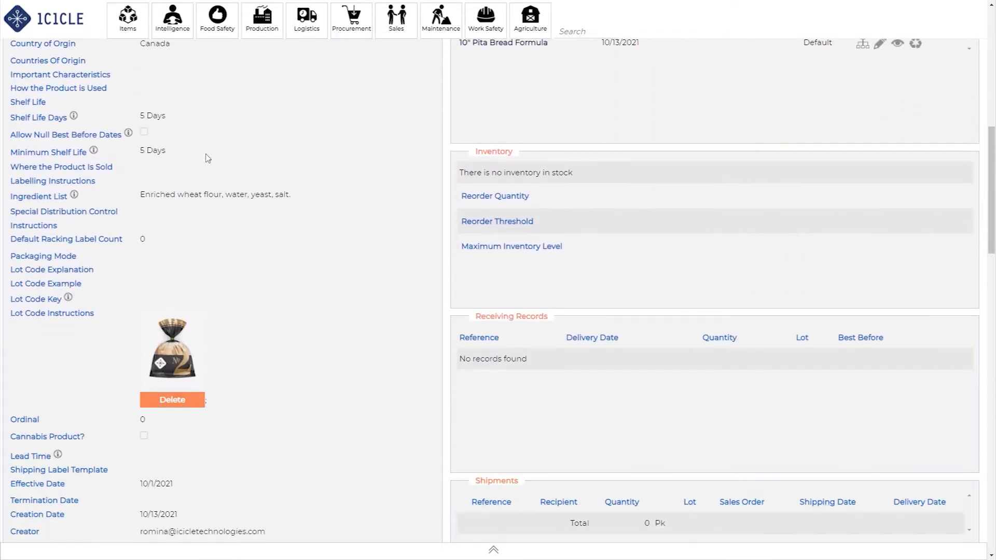
scroll("down", 3)
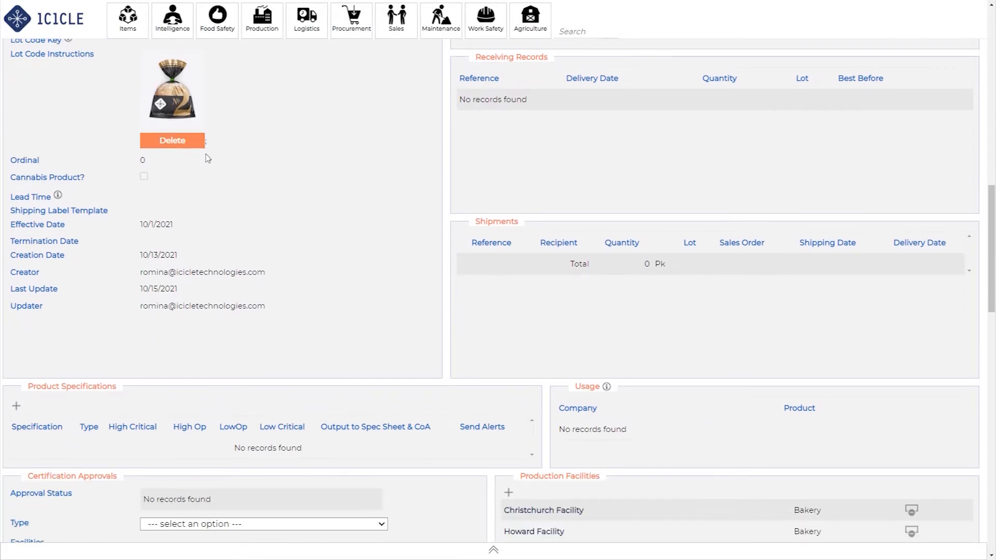
scroll("down", 3)
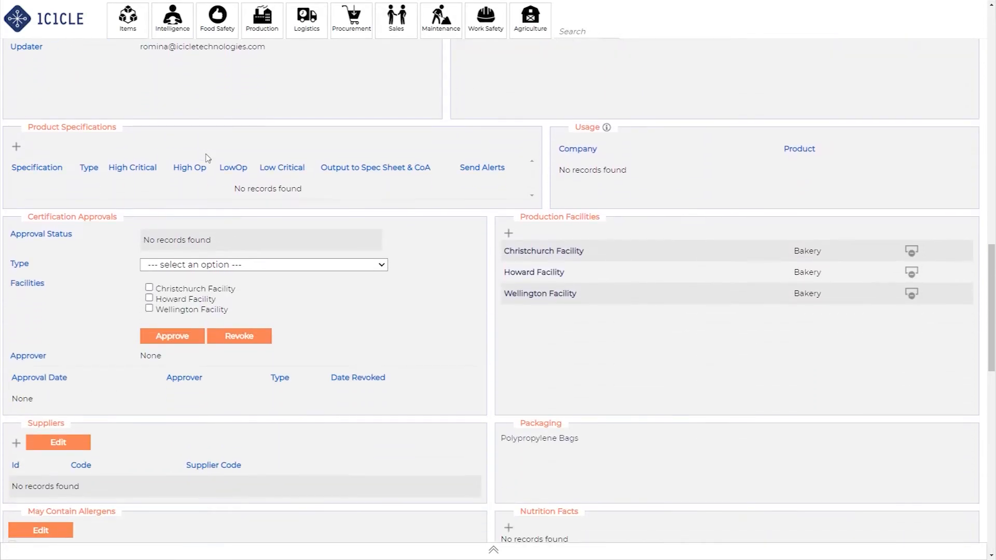
scroll("down", 3)
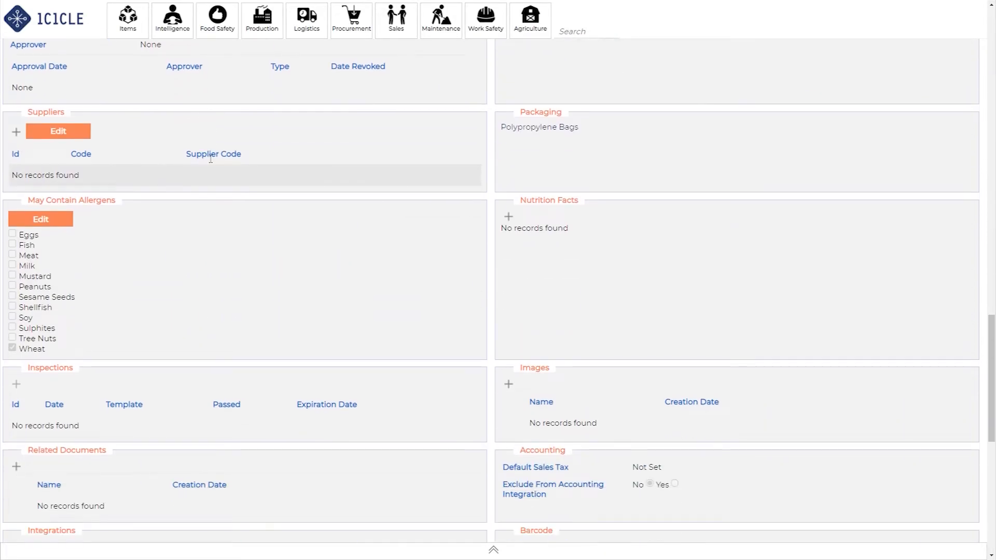
scroll("down", 3)
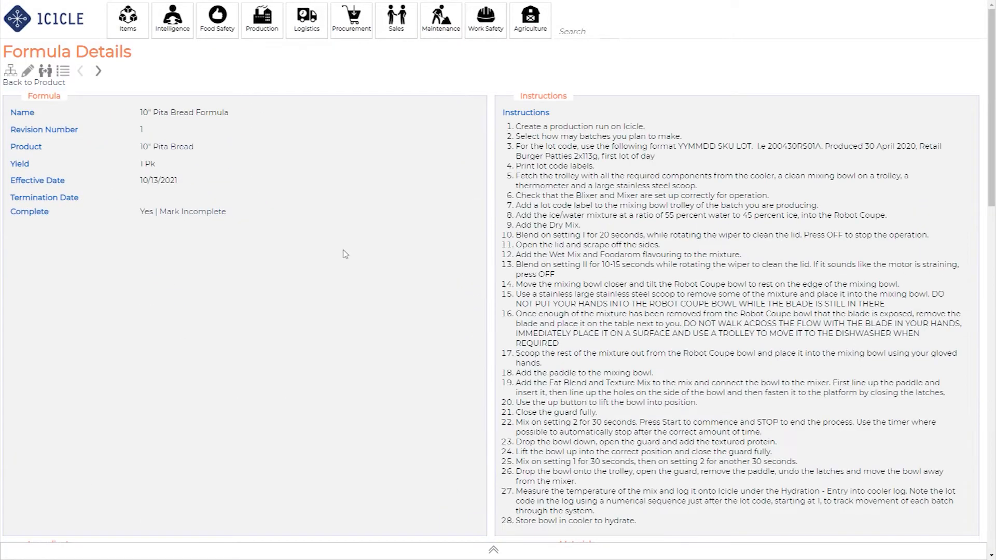
Scroll the 10" Pita Bread Formula through ingredients and packaging down to Process Steps.
scroll("down", 3)
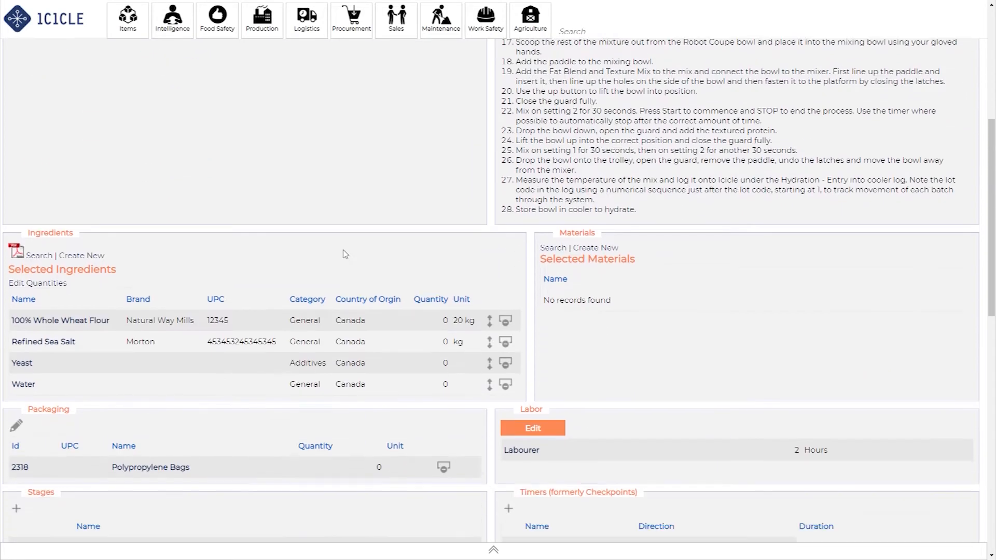
scroll("down", 3)
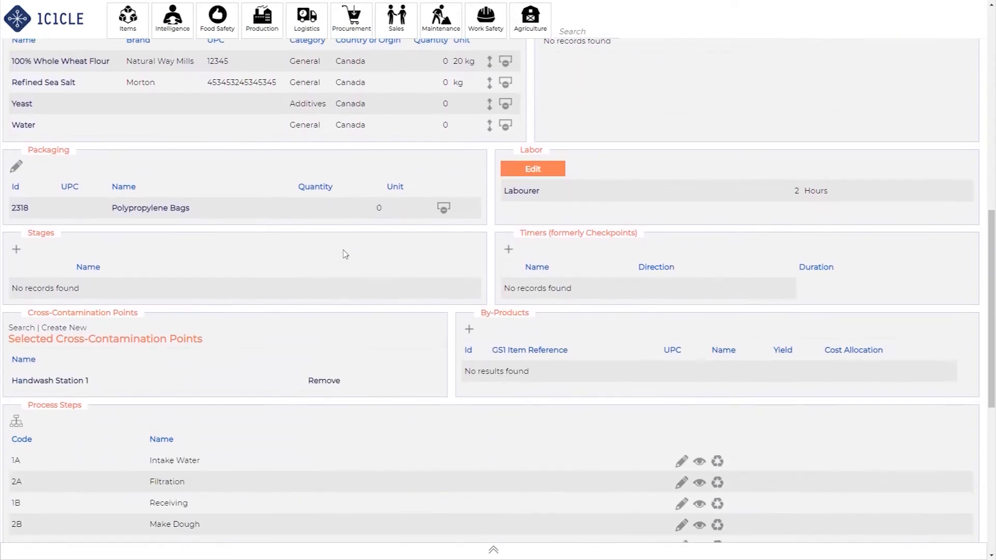
scroll("down", 3)
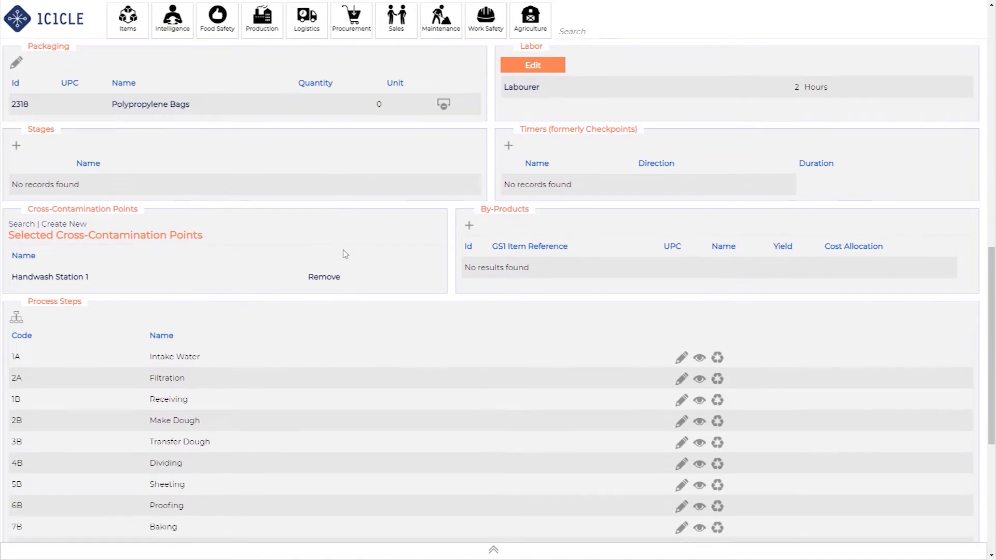
scroll("down", 3)
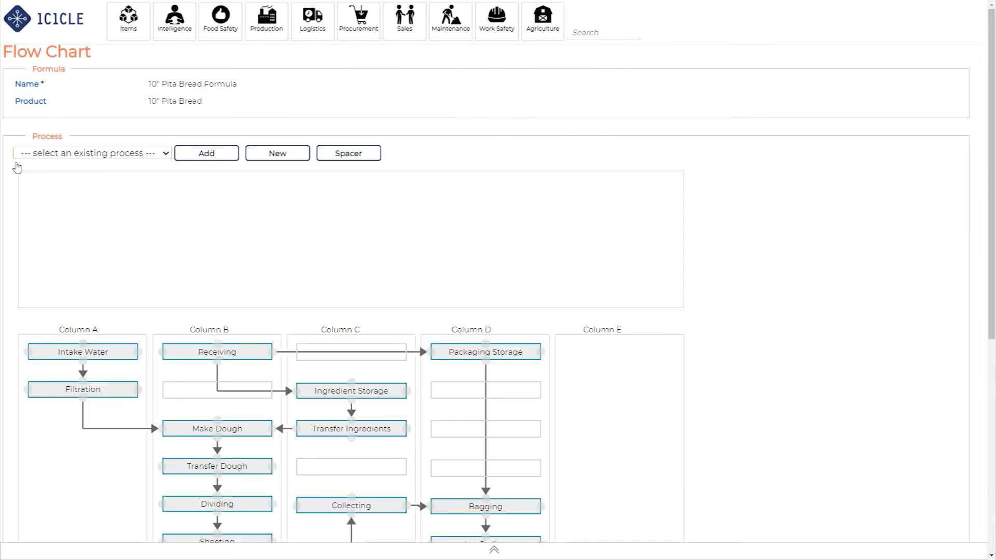
Drag Packaging Storage down and back to the top of Column D, then go to the Facility List.
left_click_drag(485, 351, 493, 404)
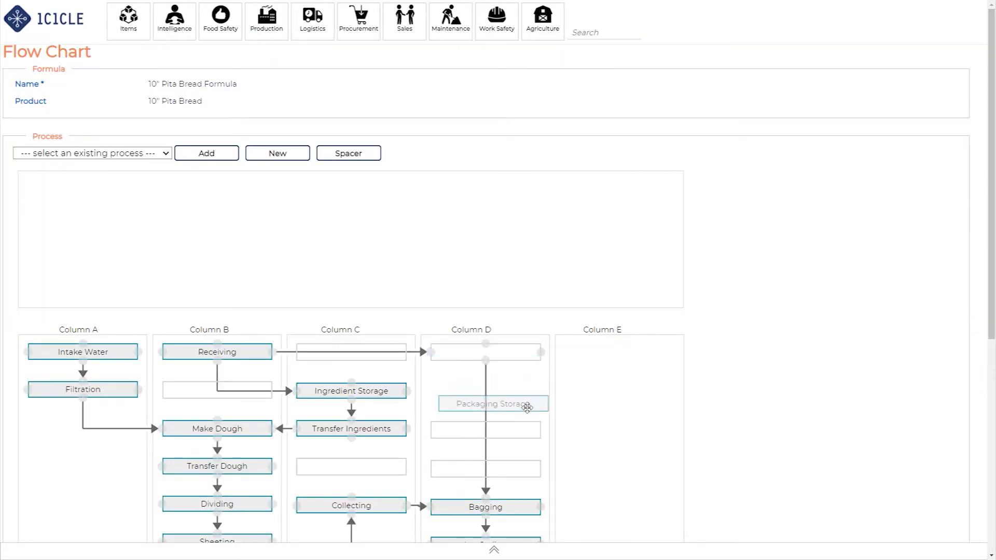
left_click_drag(492, 403, 492, 352)
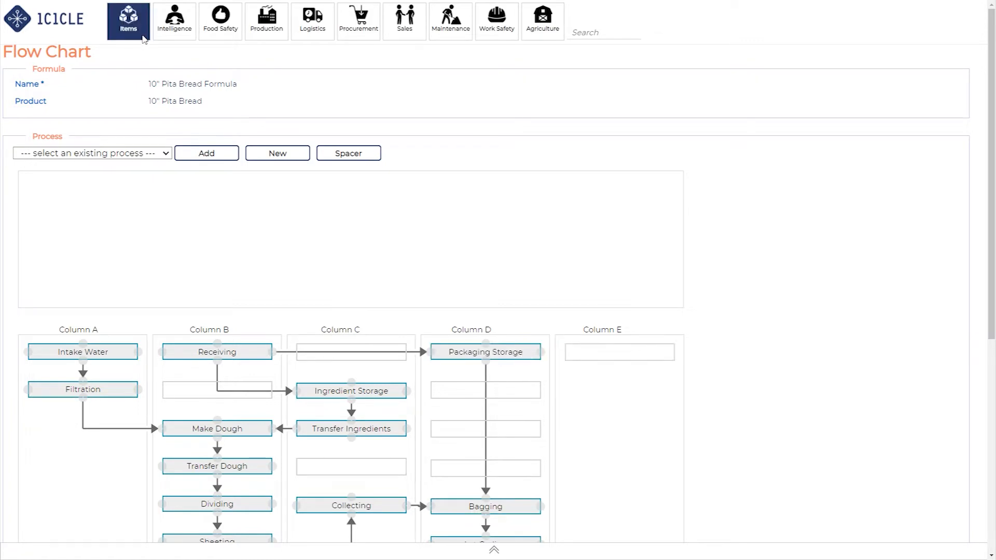
left_click(127, 19)
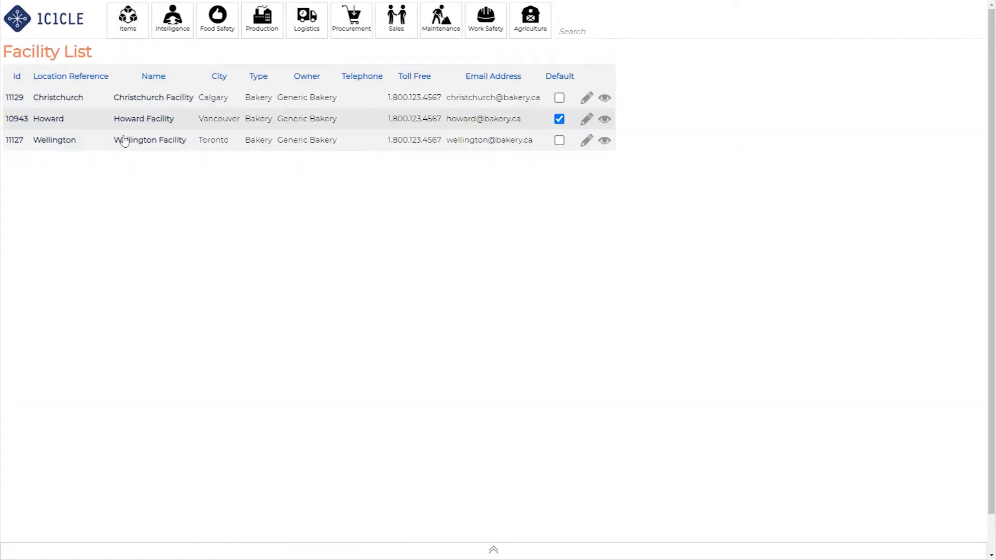
mouse_move(143, 118)
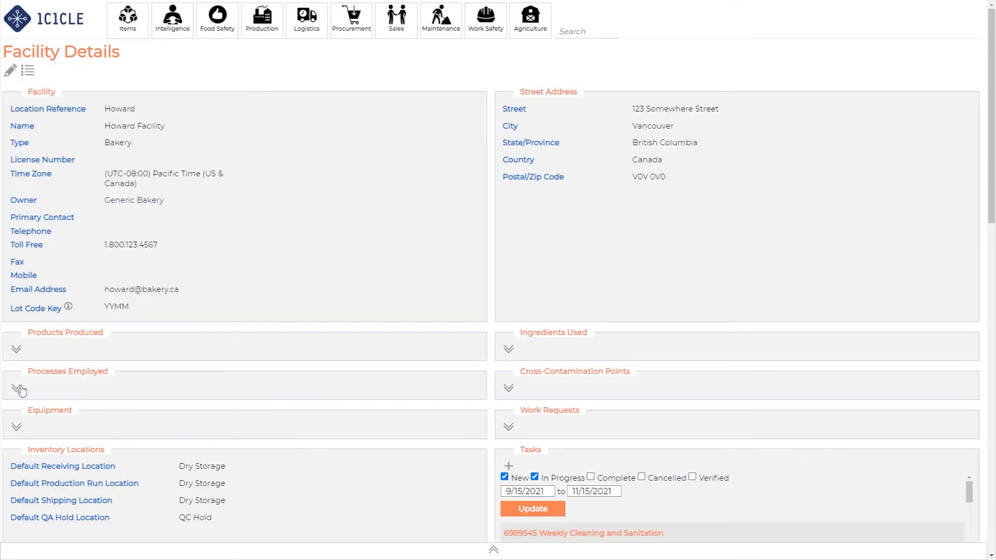
Expand Howard Facility's Processes Employed and Cross-Contamination Points and view Handwash Station 1.
left_click(15, 388)
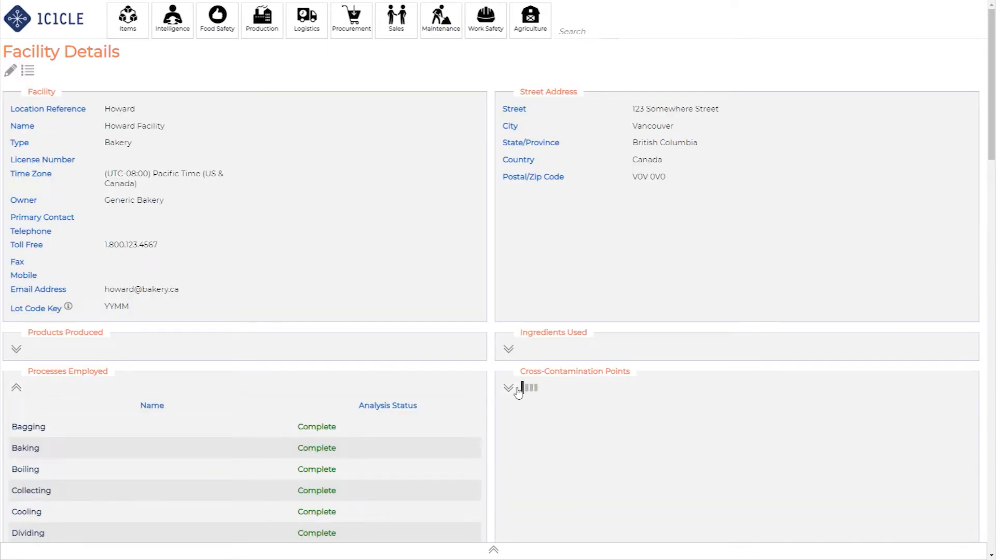
left_click(508, 388)
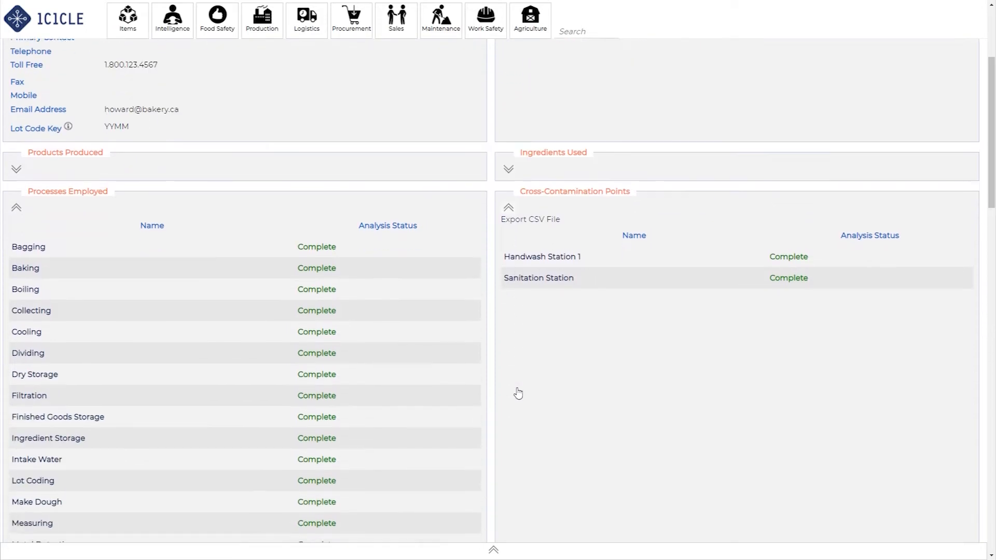
left_click(542, 257)
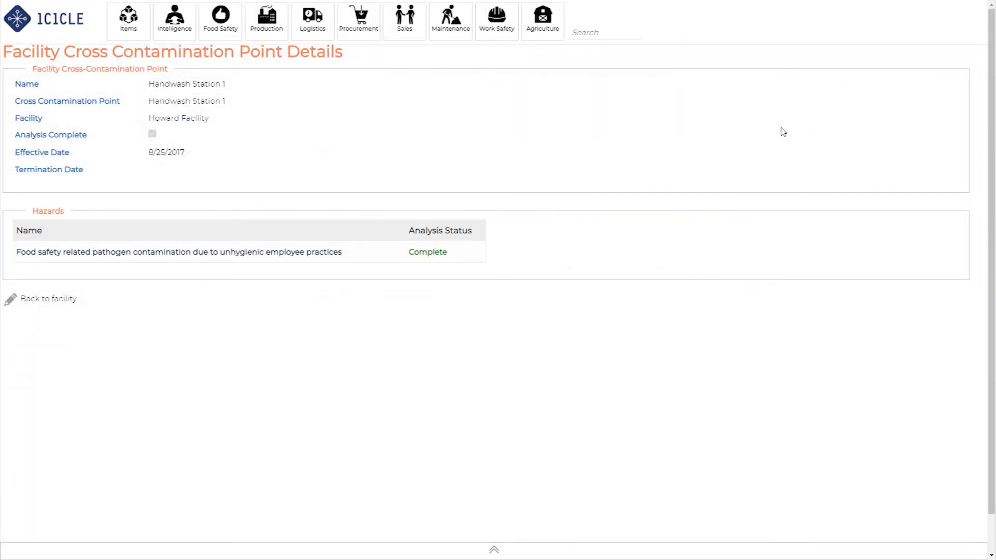
mouse_move(450, 253)
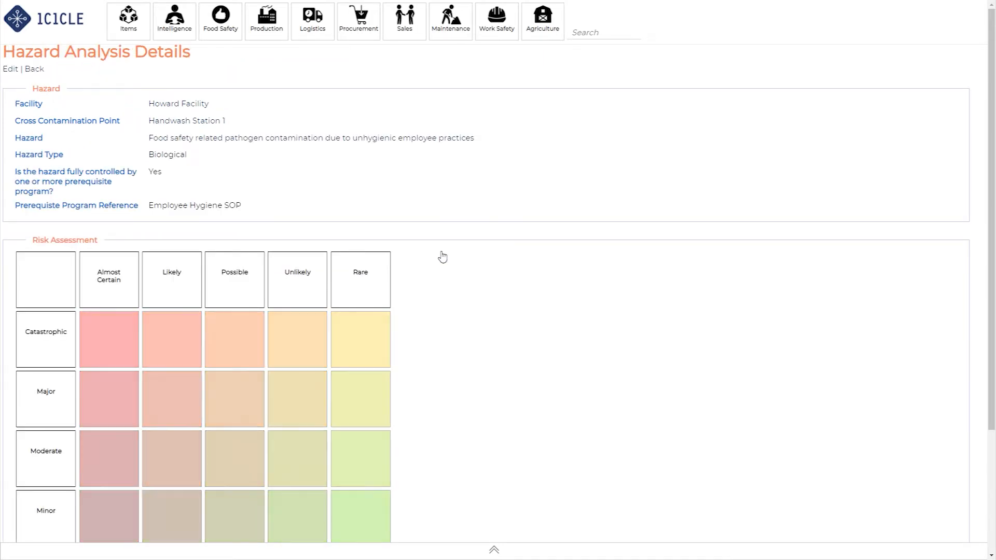
Review the handwash pathogen hazard rated Possible/Moderate, go back, and reach the Plan Configuration List.
left_click(233, 458)
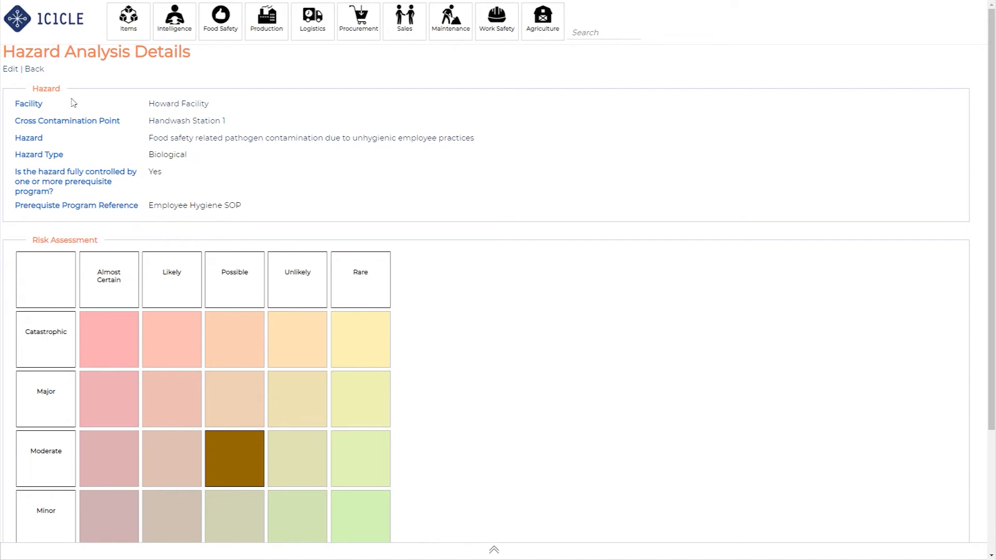
scroll("down", 3)
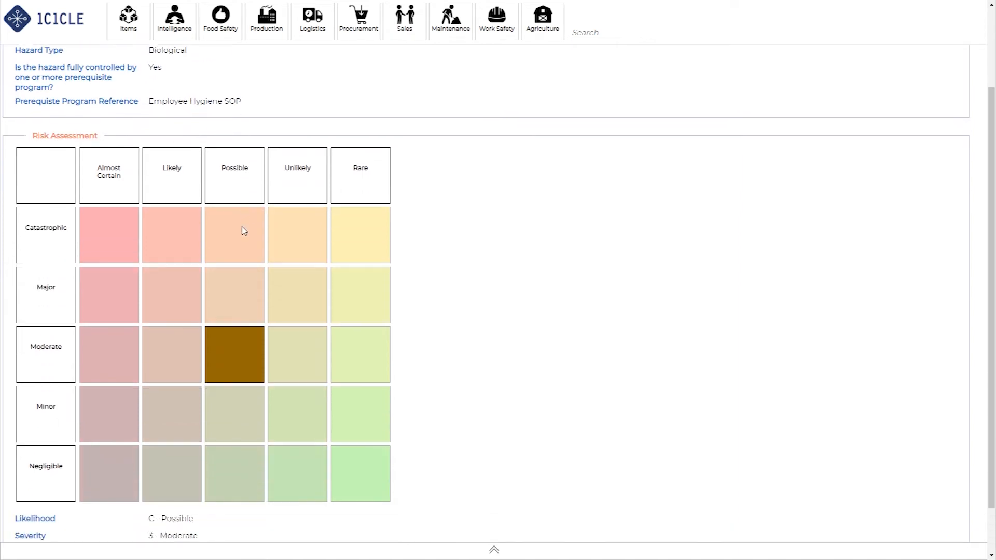
scroll("down", 3)
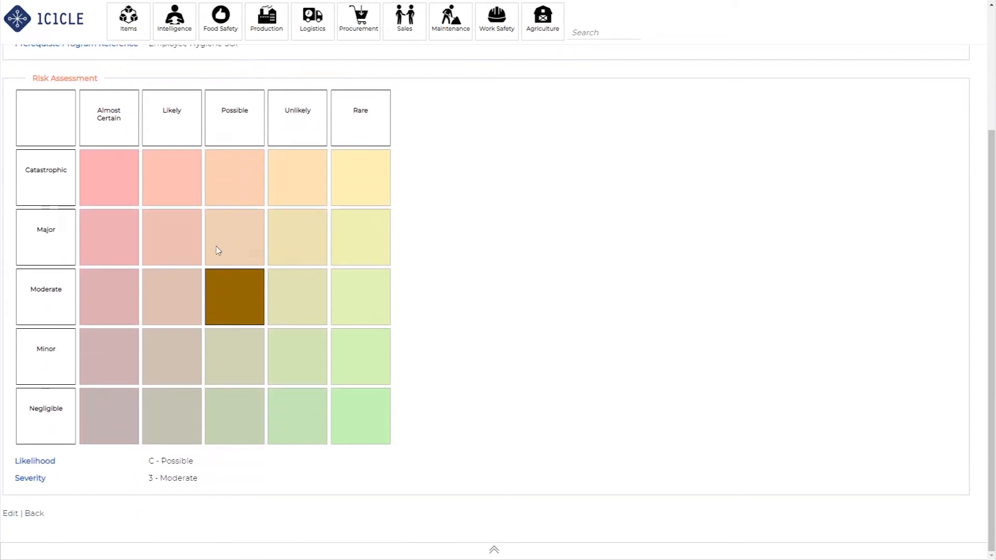
left_click(33, 512)
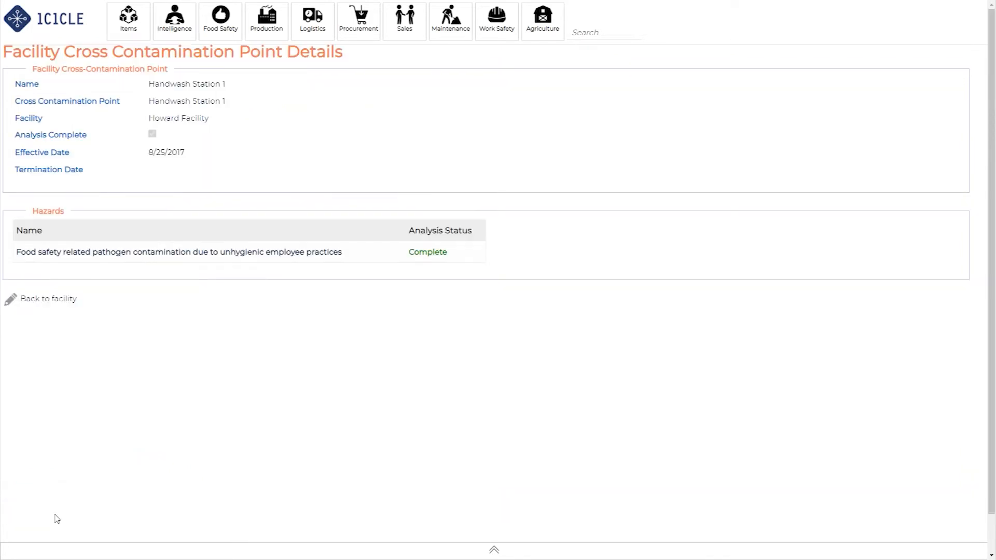
left_click(48, 299)
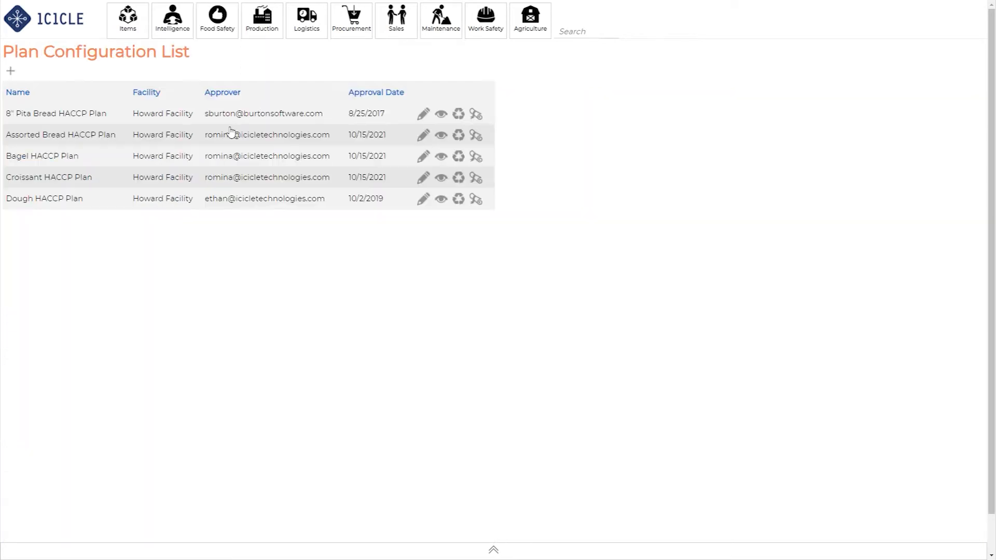
Create a HACCP-type plan named 10" Pita Bread HACCP Plan for Howard Facility expiring 10/15/2022.
left_click(11, 70)
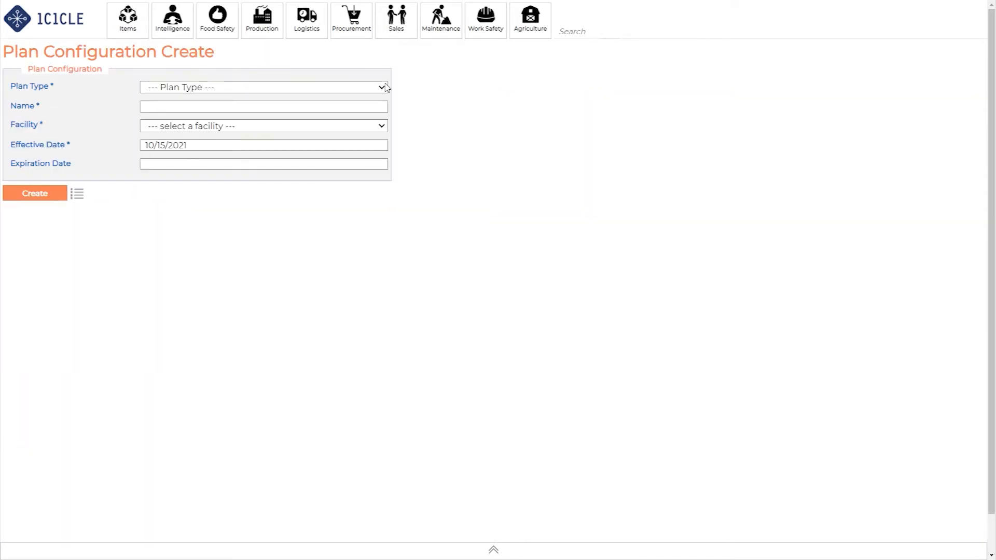
left_click(262, 87)
type("10\" Pita Bread HACCP Plan")
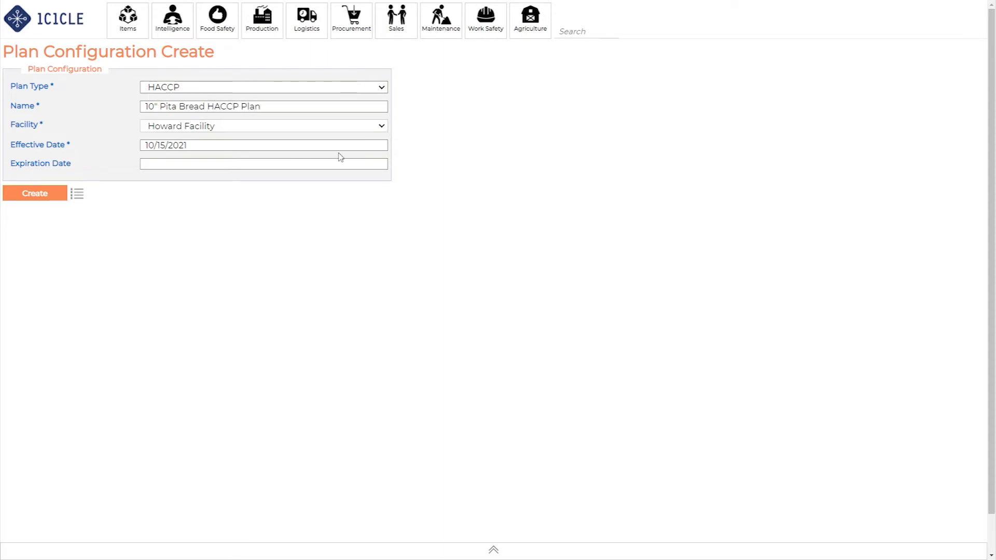
left_click(263, 162)
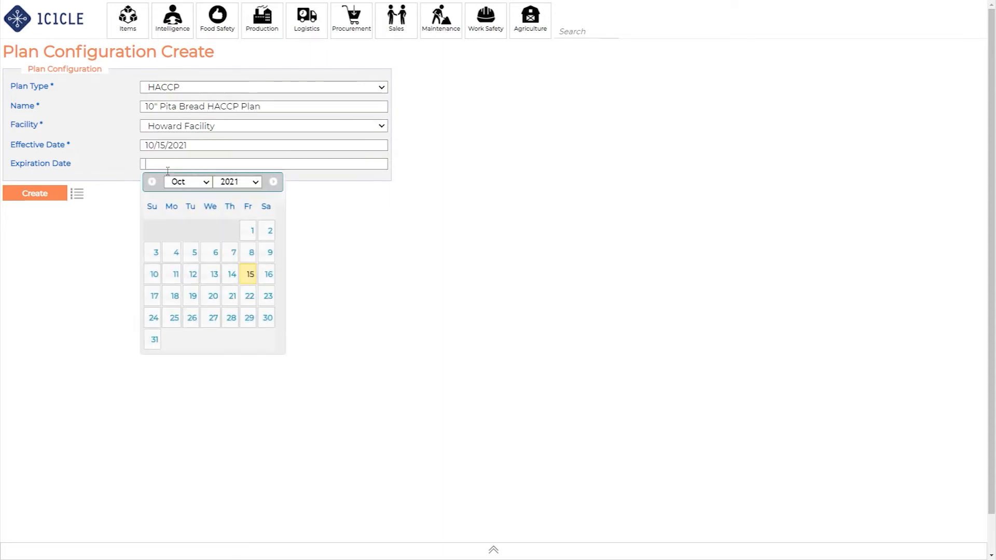
left_click(273, 182)
type("10/15/2022")
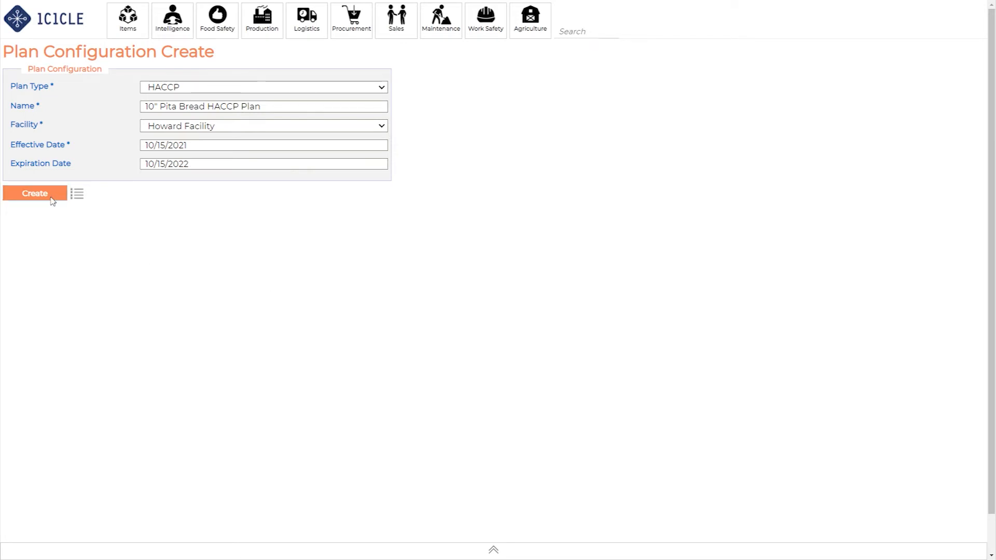
left_click(34, 193)
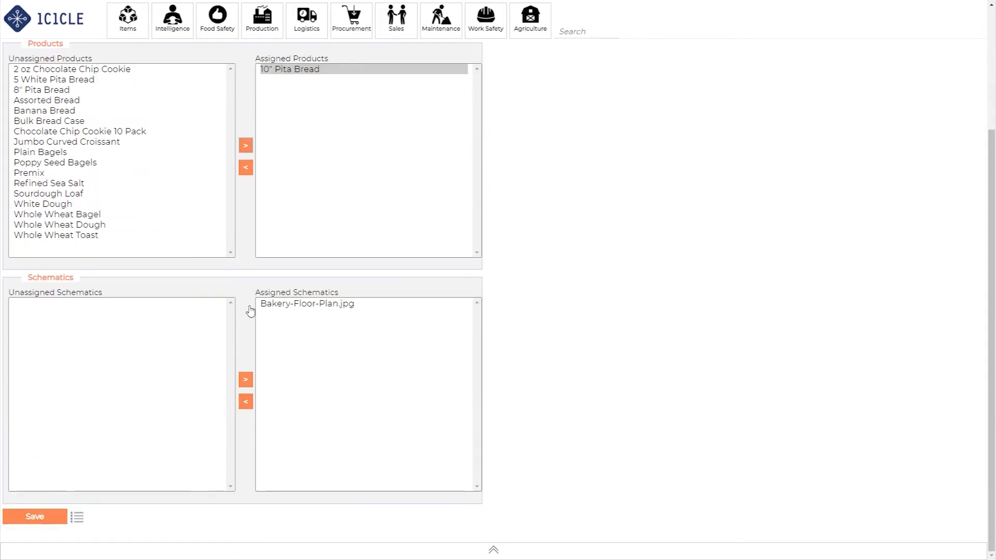
Save 10" Pita Bread and Bakery-Floor-Plan.jpg as assigned, then generate the 22-page plan PDF.
left_click(27, 516)
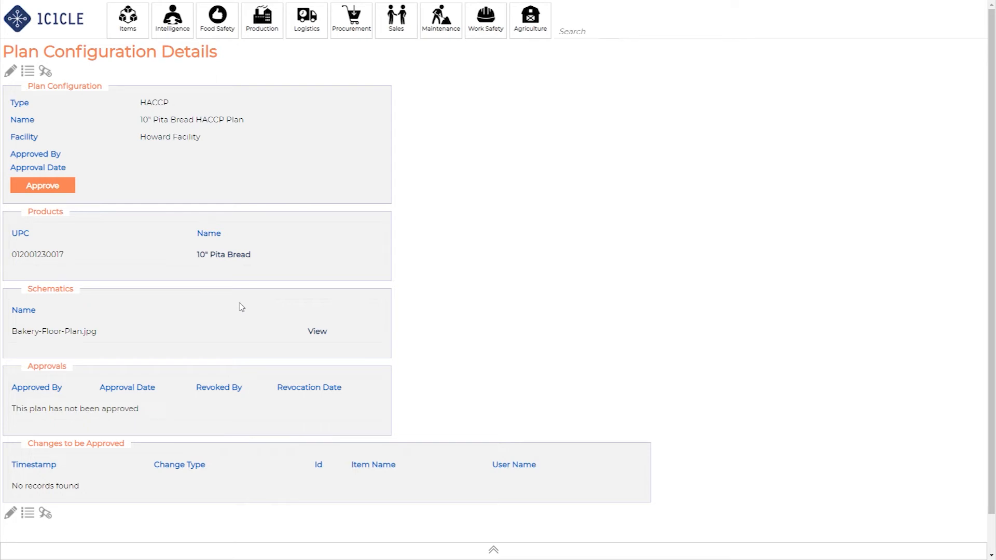
left_click(42, 185)
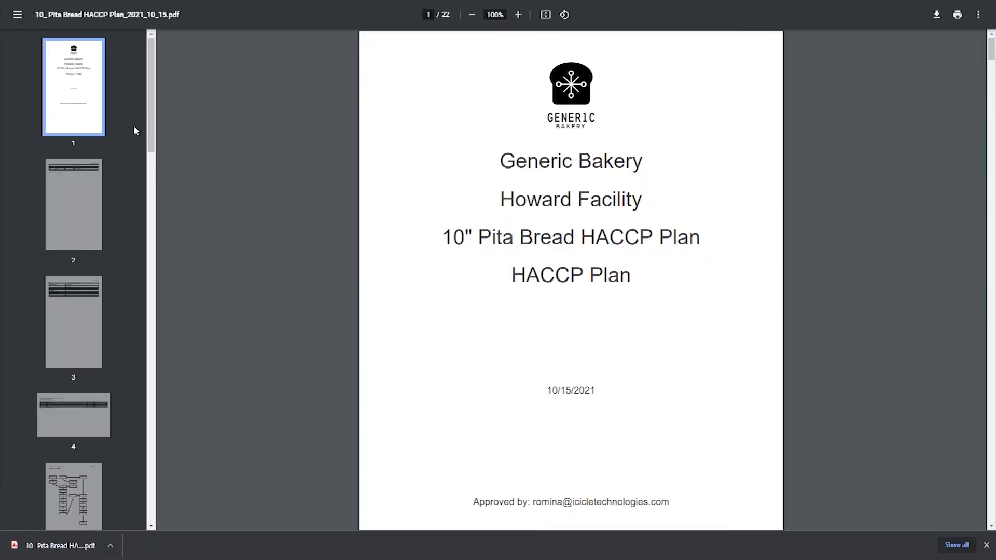
Scroll through the 22-page HACCP plan PDF down to the Risk Assessment Key.
scroll("down", 3)
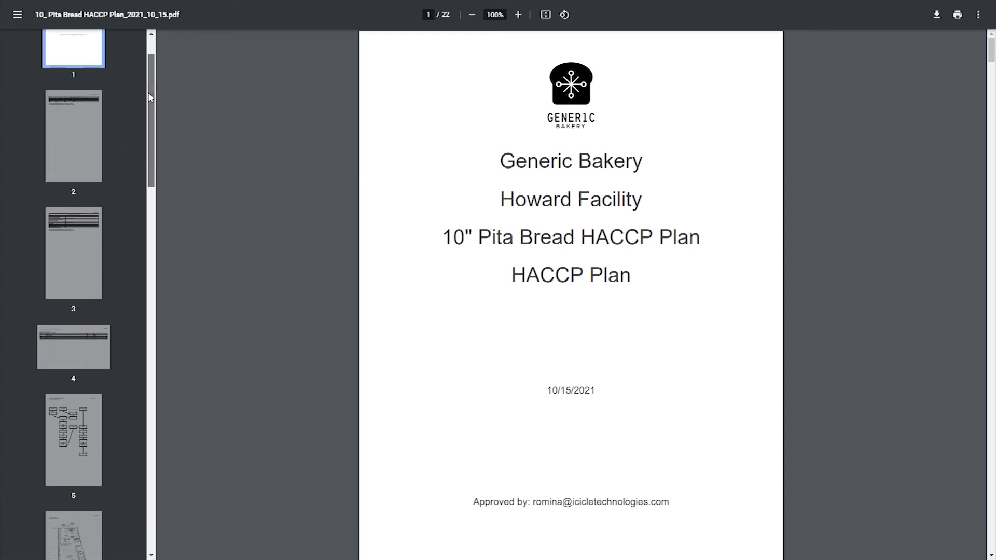
scroll("down", 3)
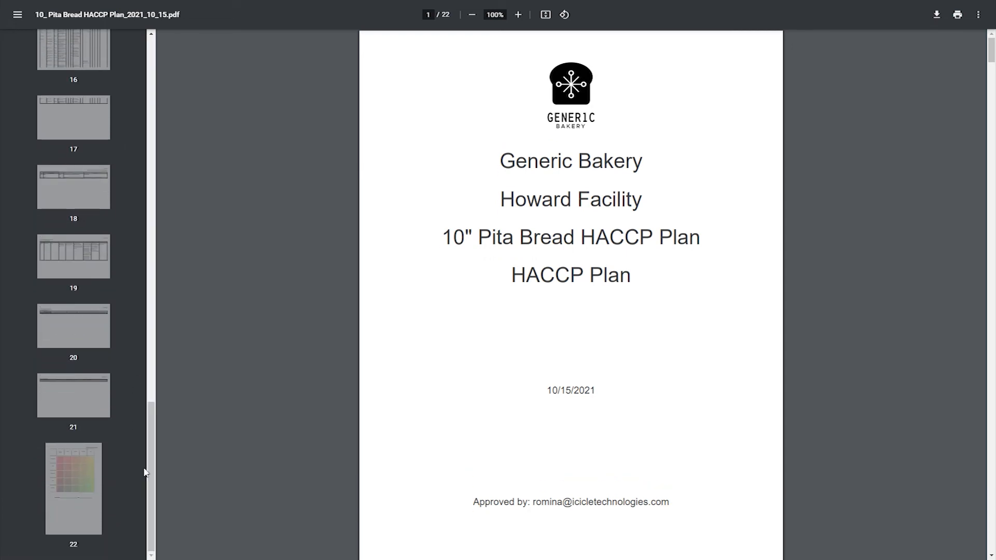
scroll("down", 3)
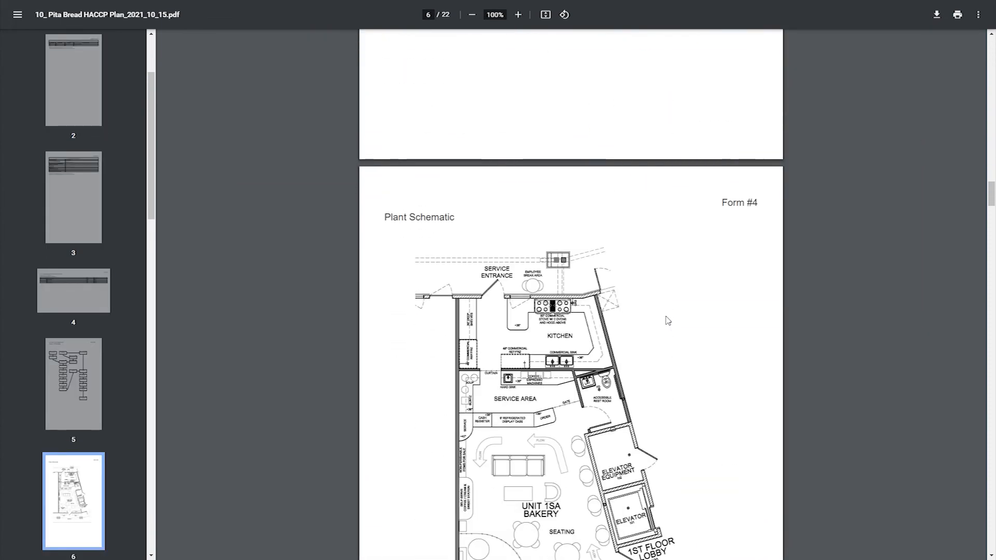
scroll("down", 3)
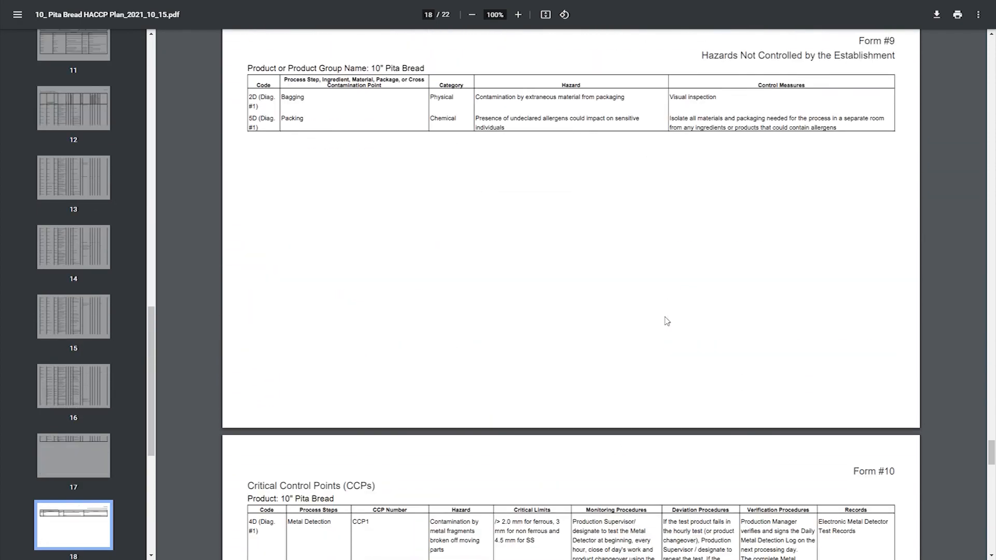
scroll("down", 3)
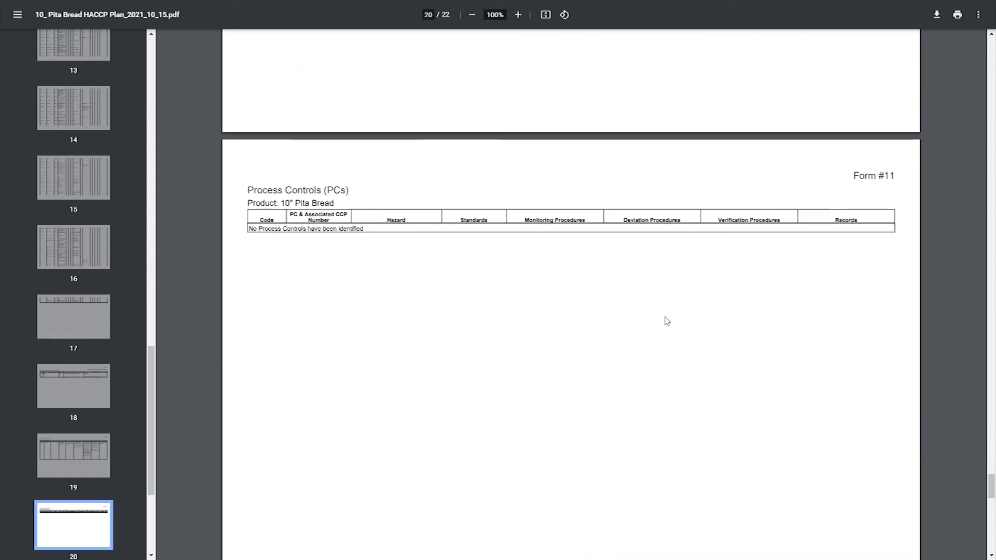
scroll("down", 3)
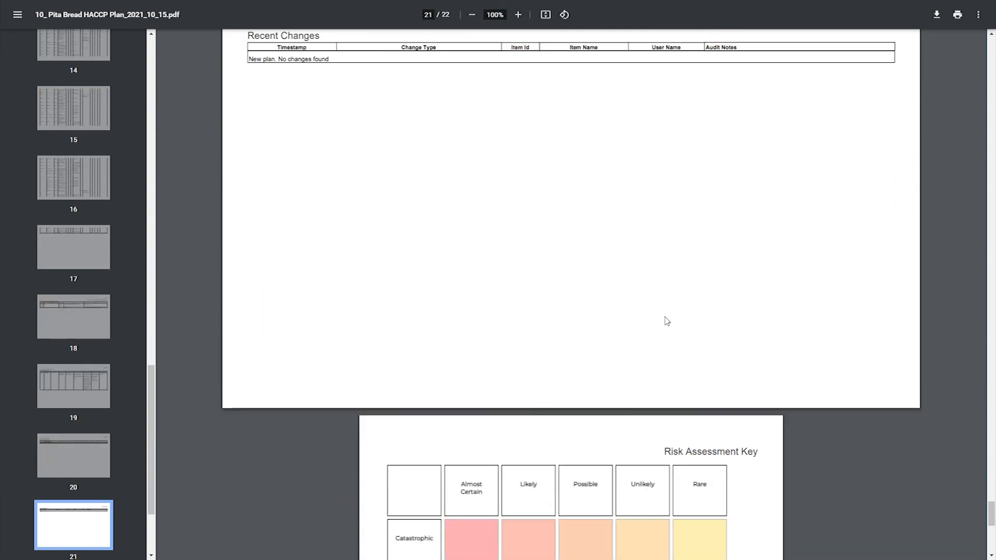
scroll("down", 3)
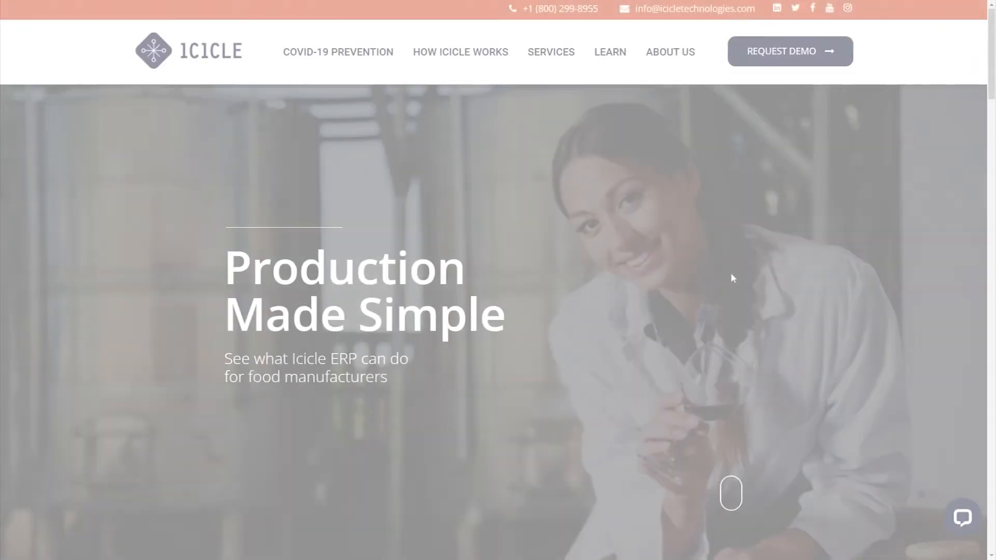
Scroll the homepage past the client logos and ERP overview to the services section.
scroll("down", 3)
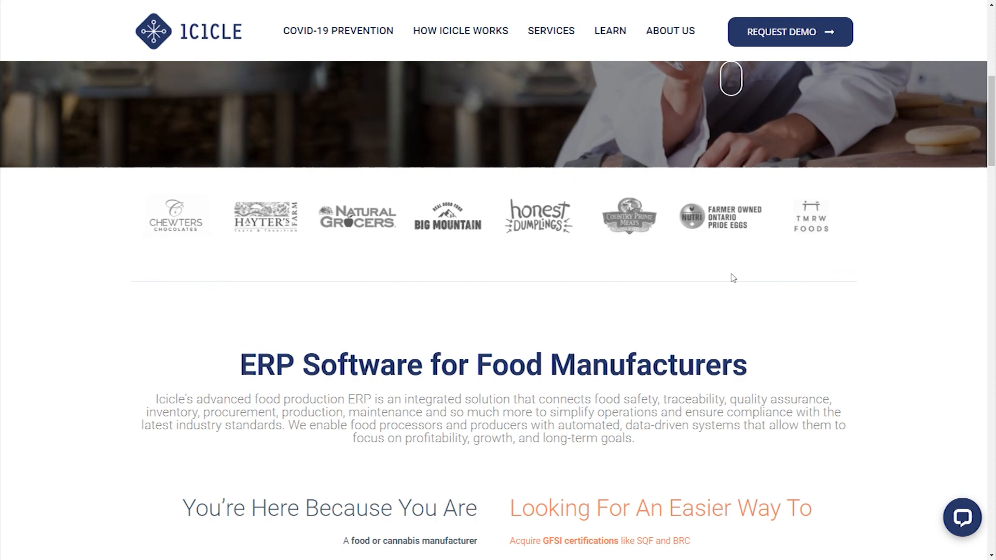
scroll("down", 3)
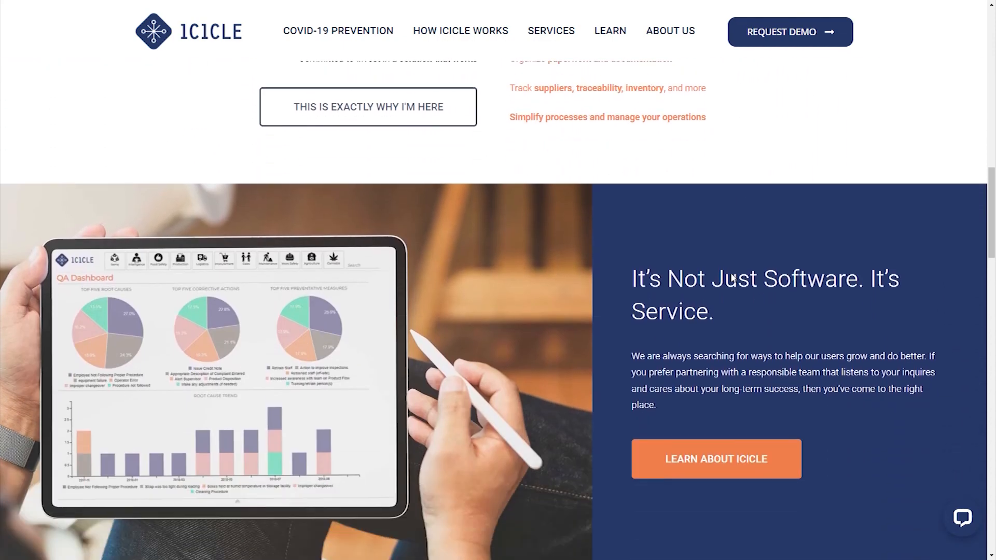